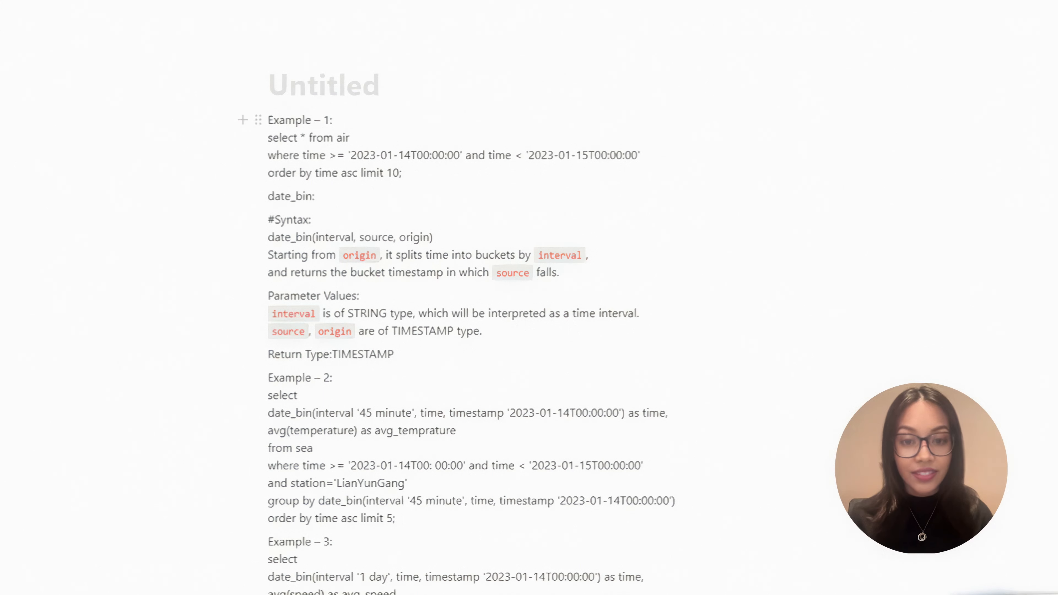
- Select the Example 1 query text in the Notion notes for copying
double_click(283, 138)
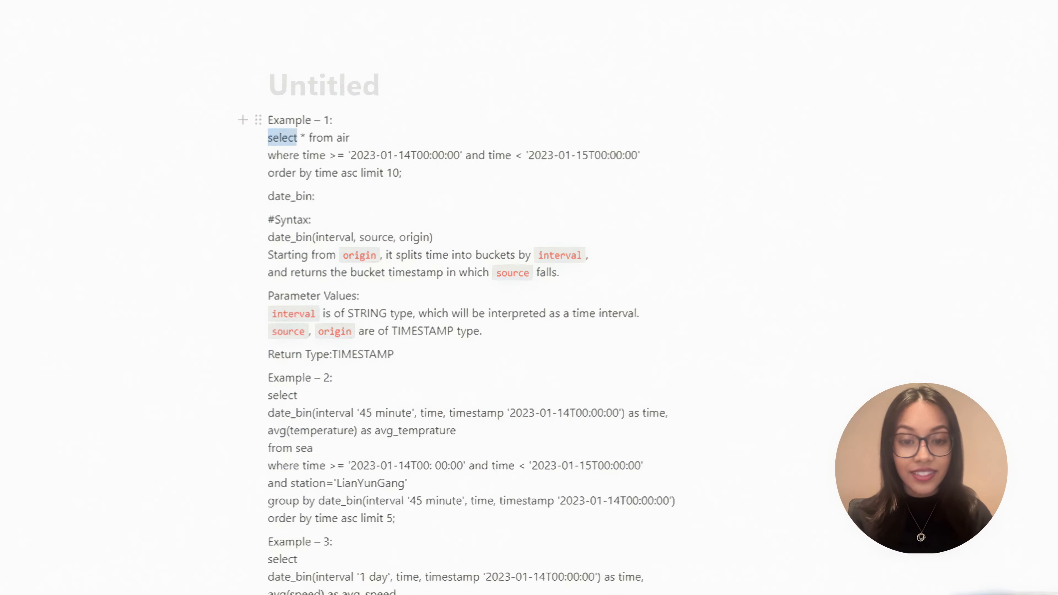
left_click_drag(302, 137, 403, 173)
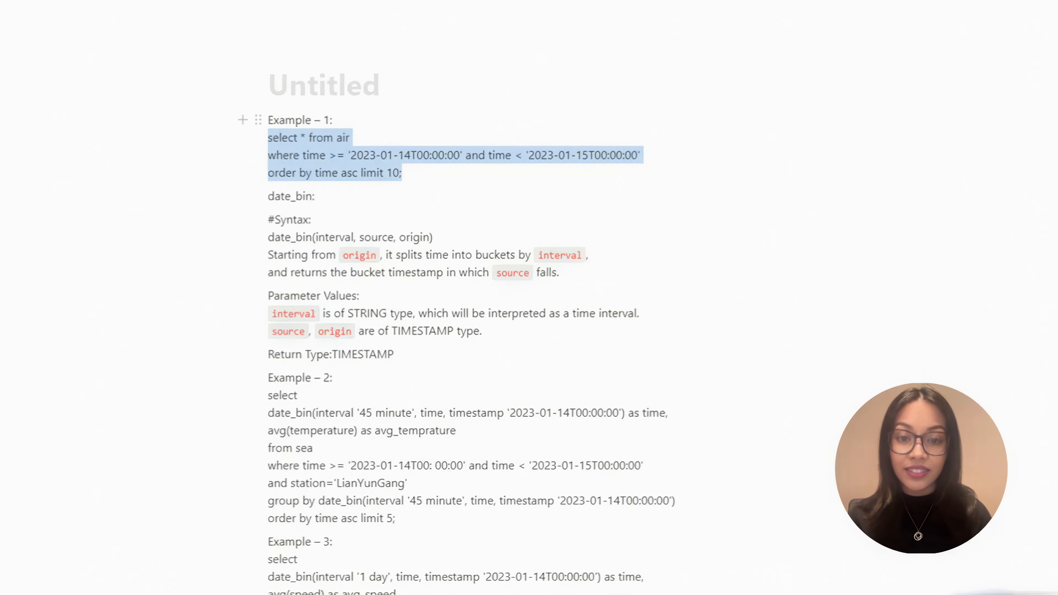
left_click_drag(403, 173, 314, 195)
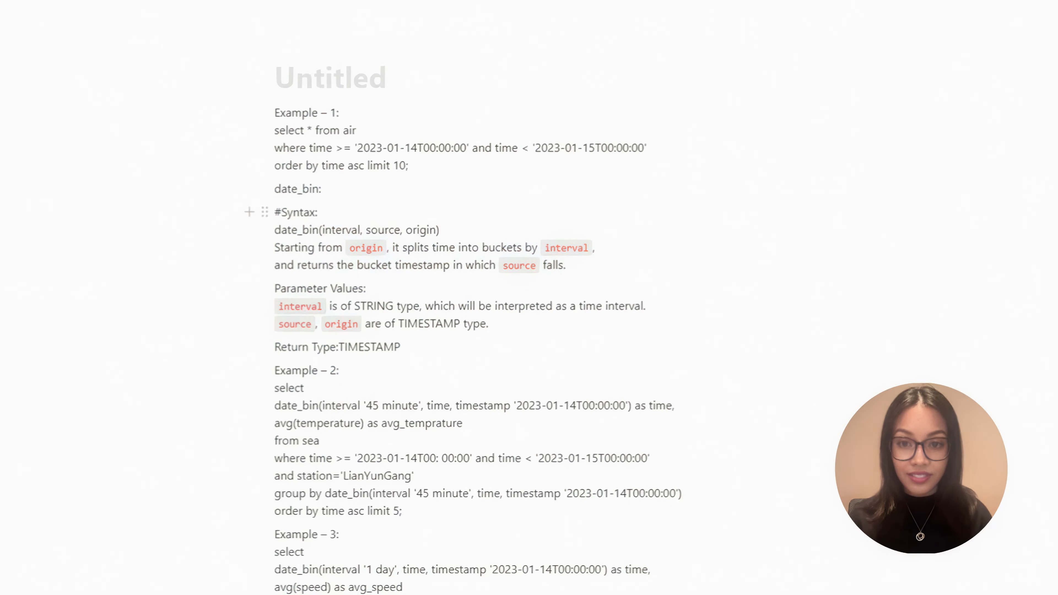
- Review the date_bin Return Type description and scroll down to Example 2
left_click(439, 229)
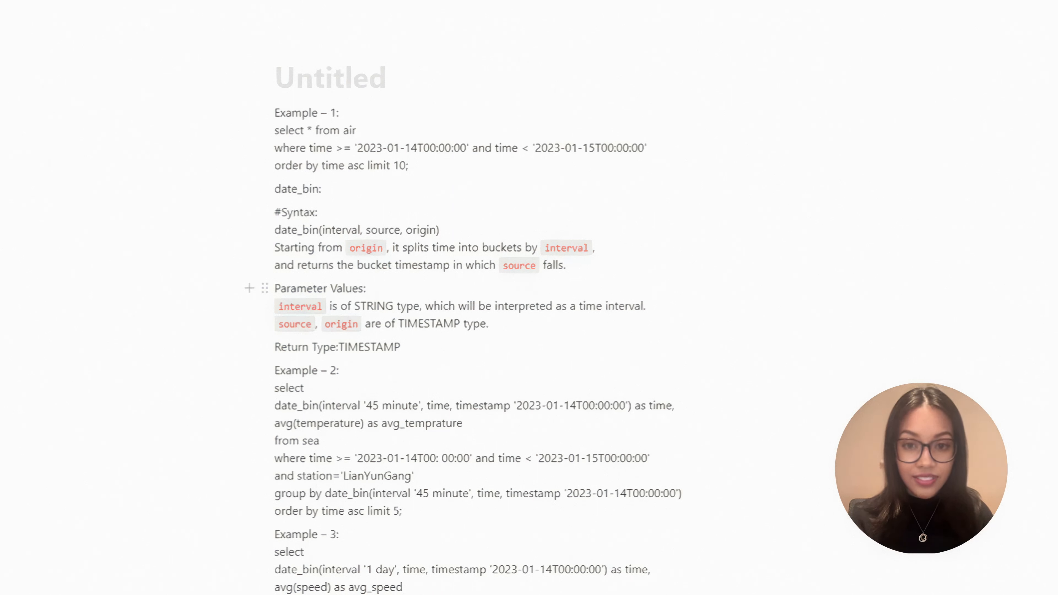
left_click(487, 324)
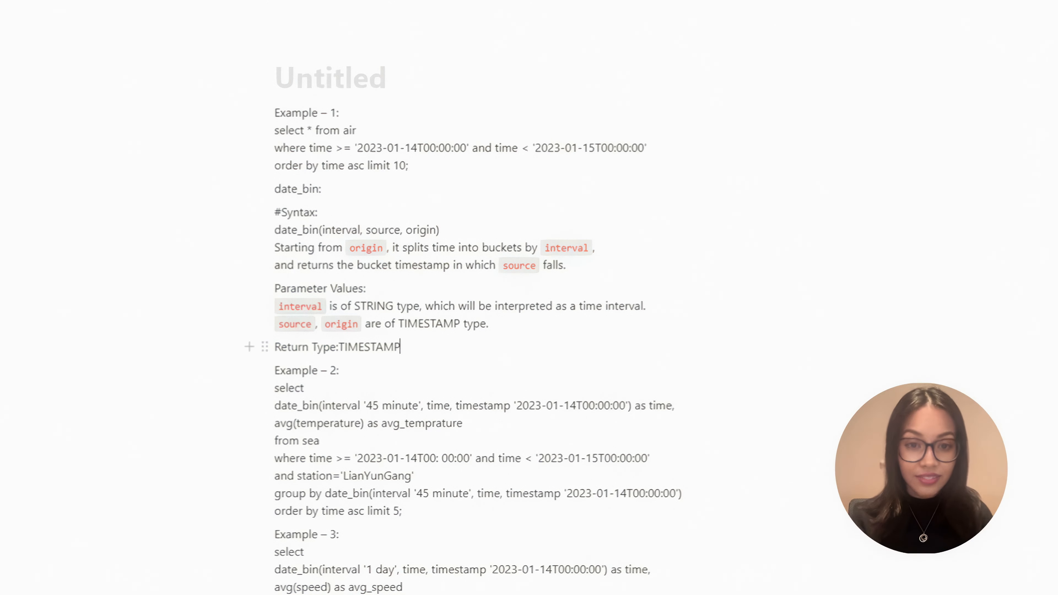
scroll("down", 3)
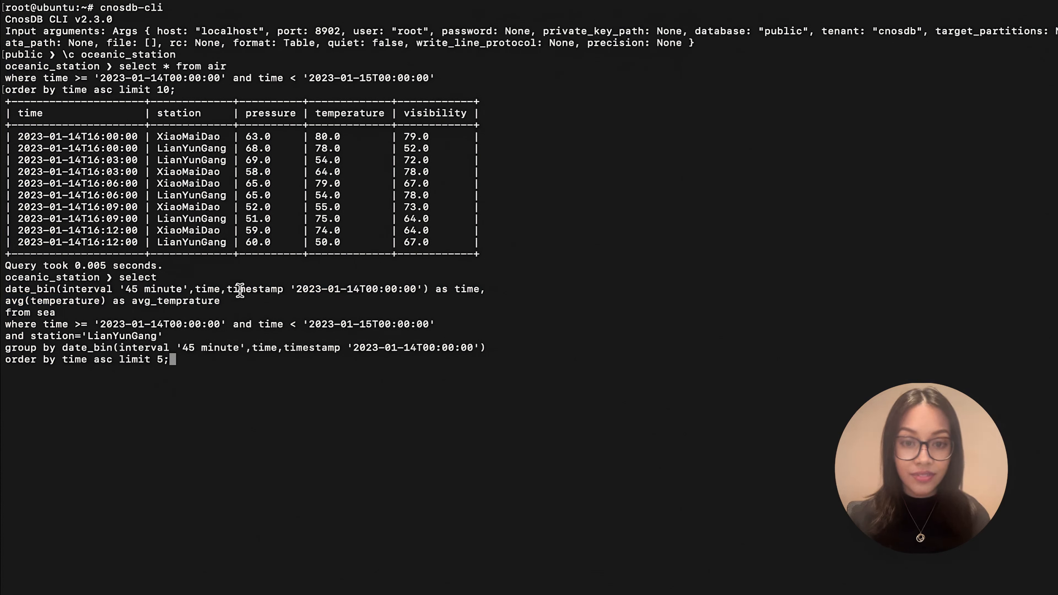
- Run the 45-minute average temperature query and point out the 18:00 bucket and the 70.7 value
key("enter")
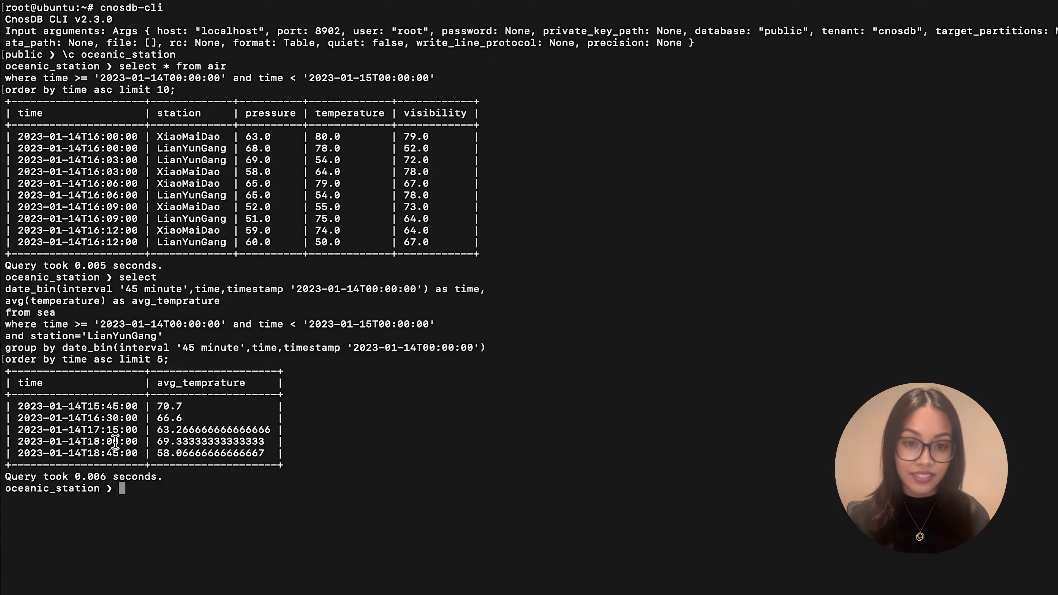
double_click(108, 417)
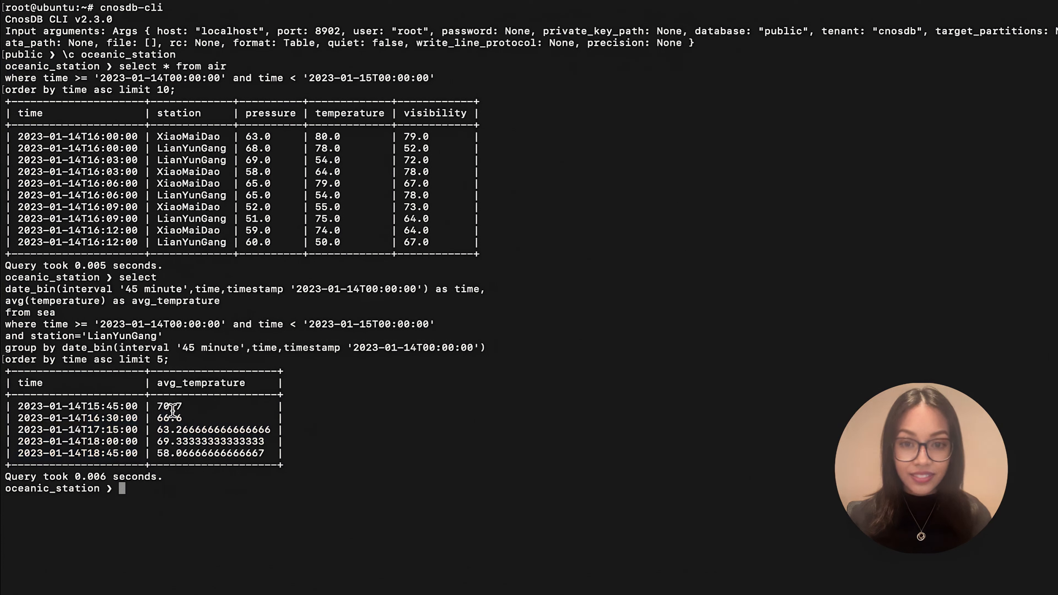
double_click(208, 289)
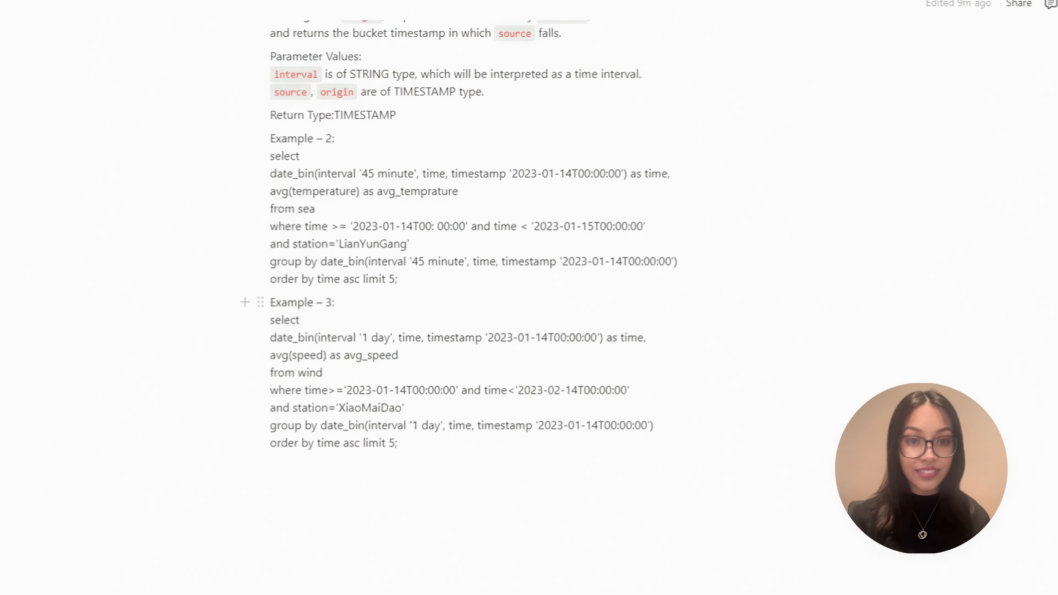
- Select the Example 3 query, highlighting its time range and XiaoMaiDao station conditions
double_click(279, 320)
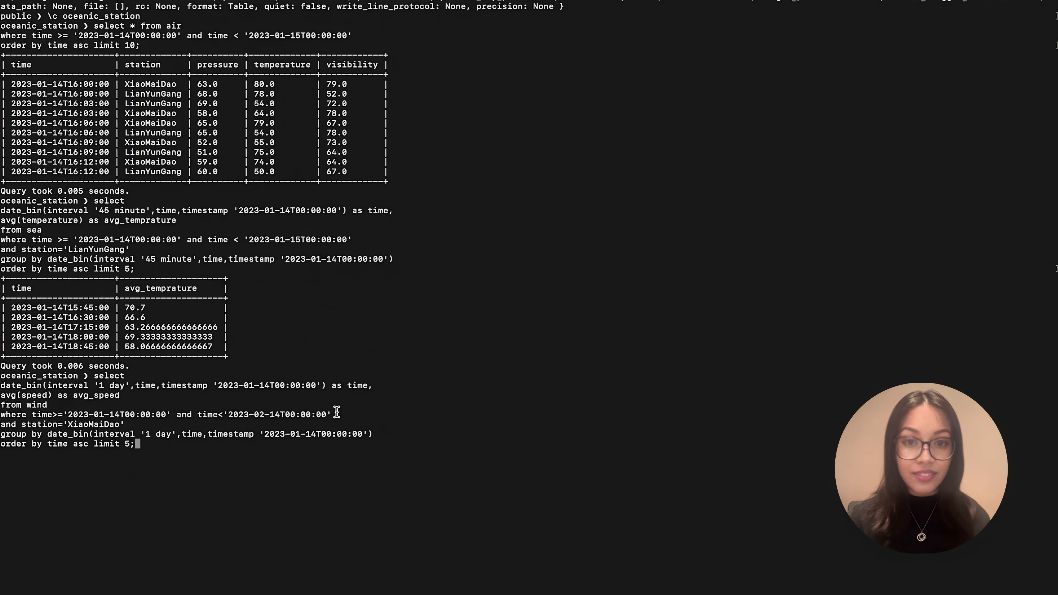
left_click_drag(338, 415, 47, 423)
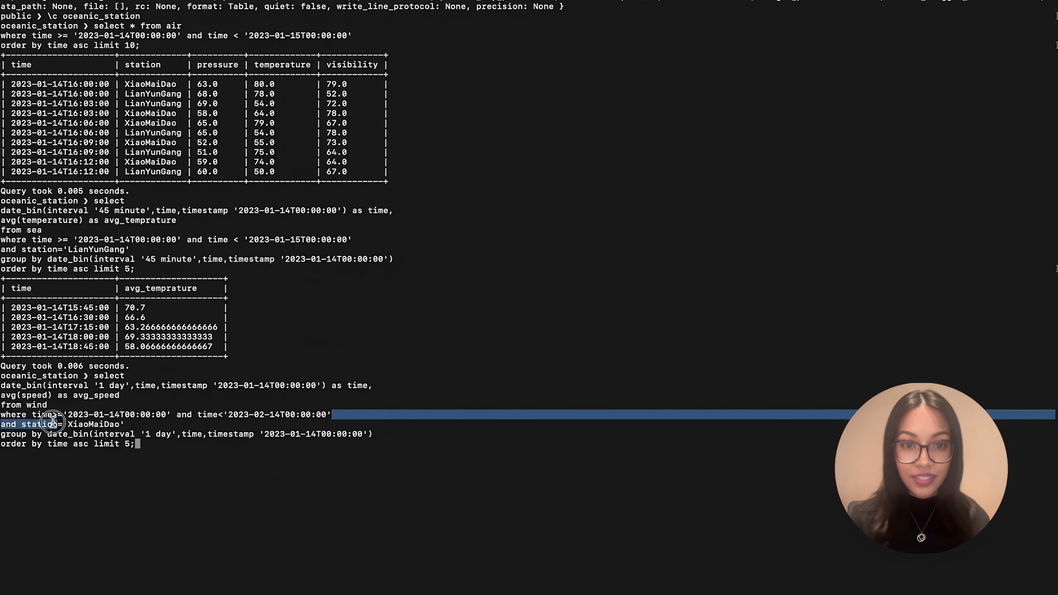